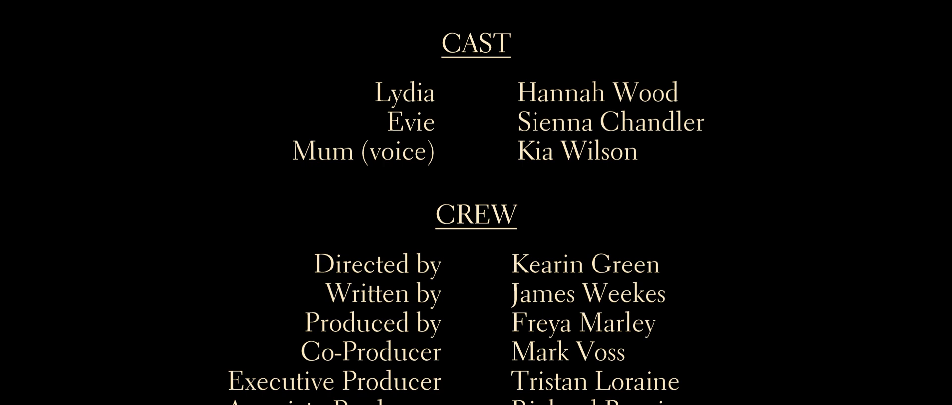
scroll("down", 3)
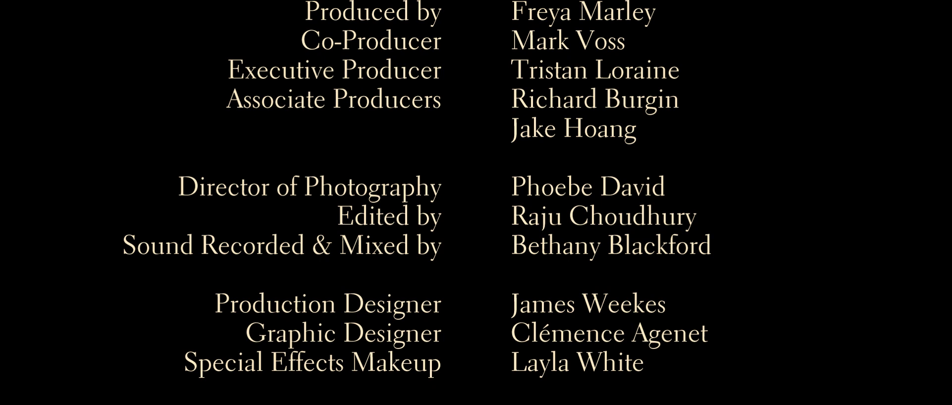
scroll("down", 3)
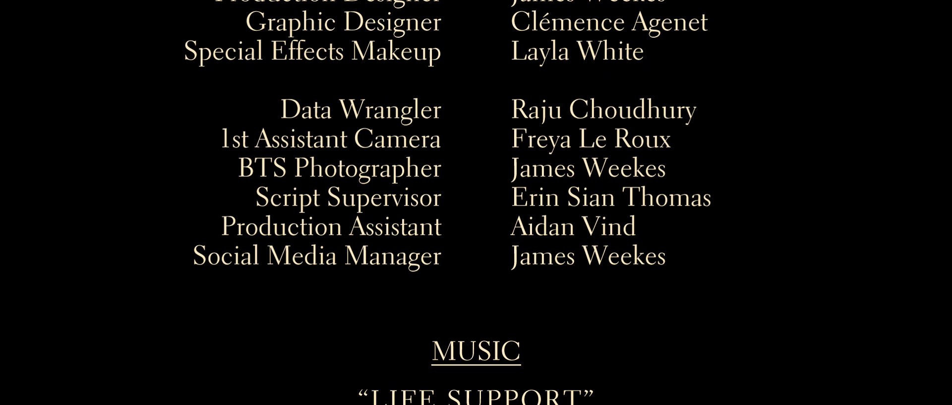